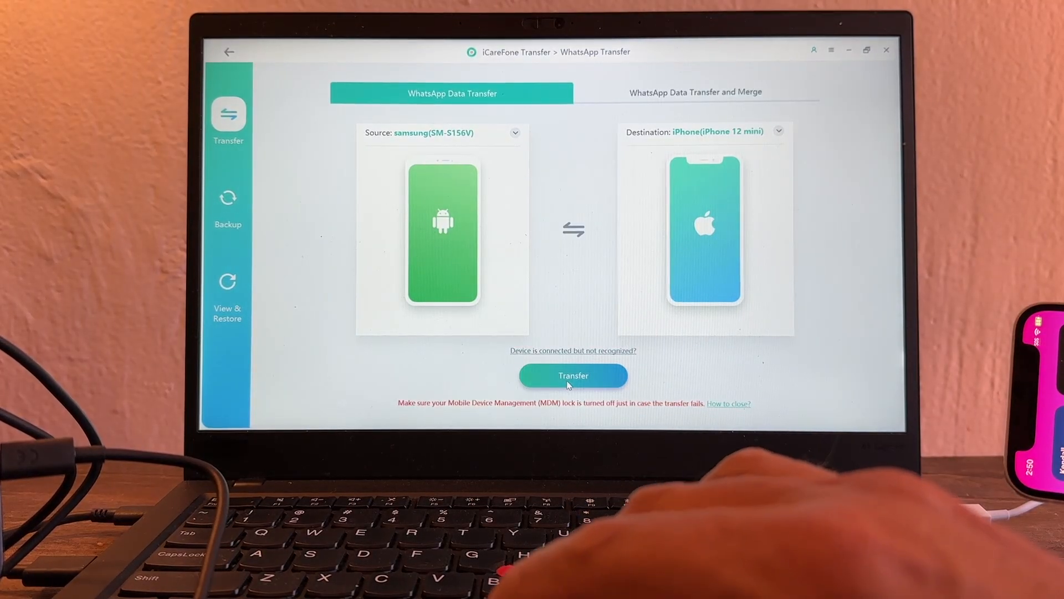
Start the WhatsApp transfer from the Samsung to the iPhone 12 mini, which reports WhatsApp missing.
left_click(573, 376)
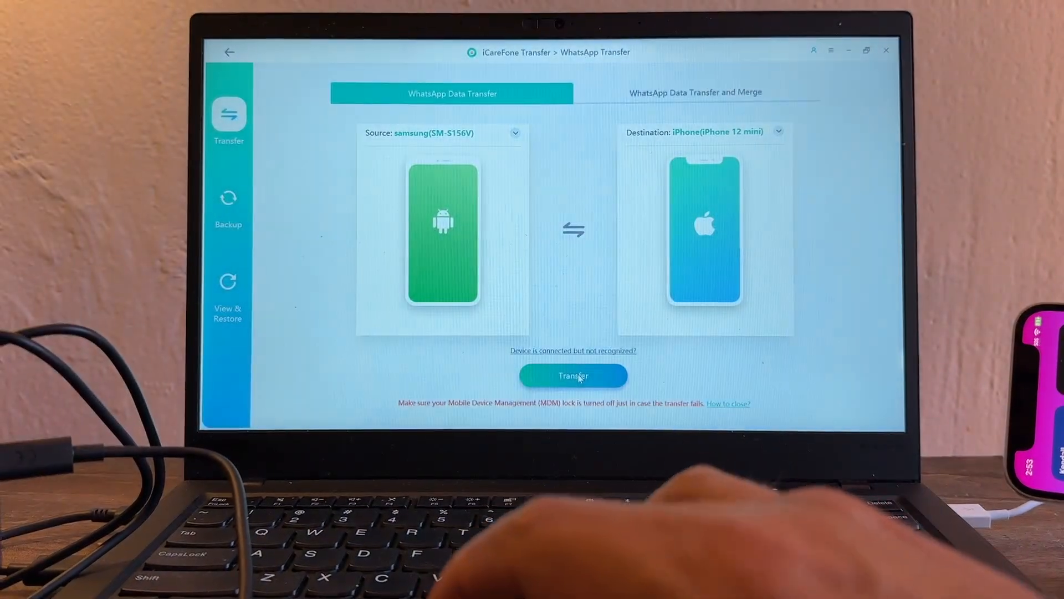
left_click(572, 376)
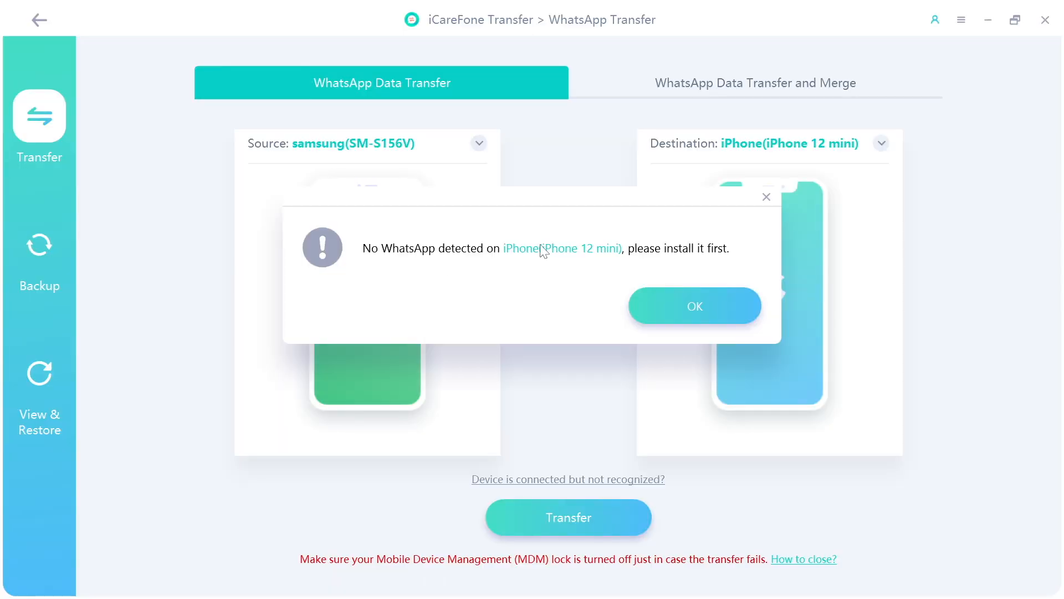